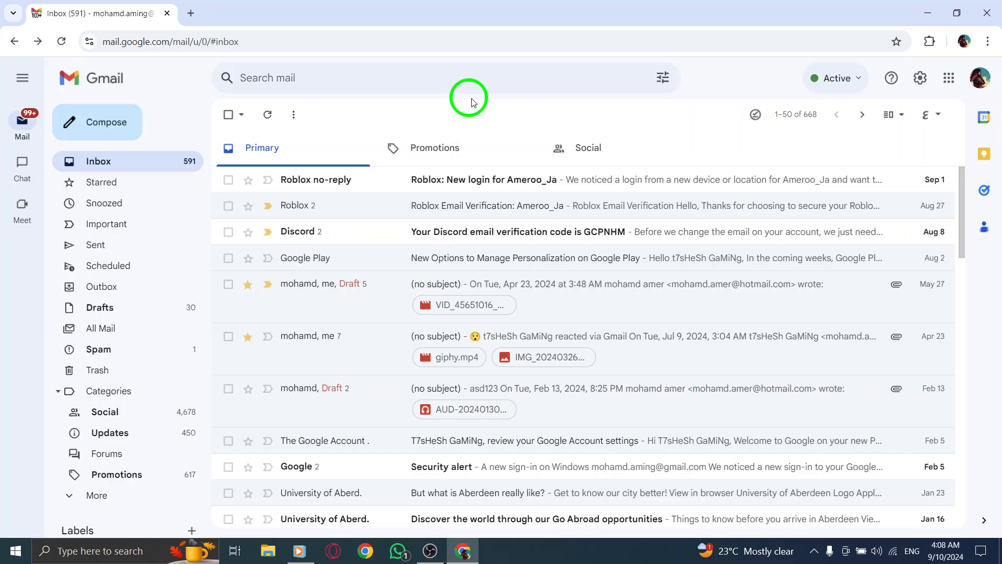
{"action": "mouse_move", "coordinate": [971, 153]}
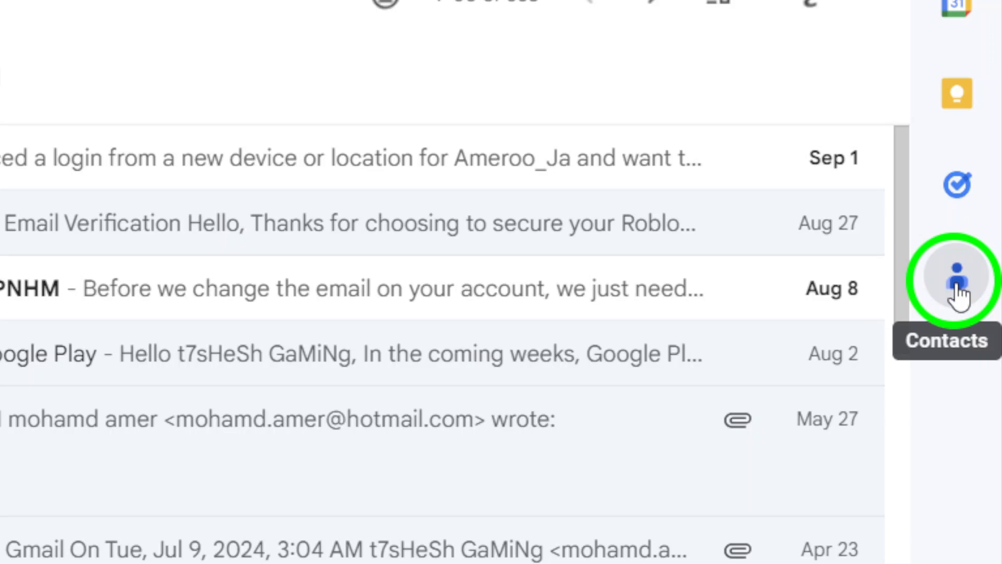
- Show a saved contact's details with the video call option in the Contacts side panel
{"action": "left_click", "coordinate": [952, 276]}
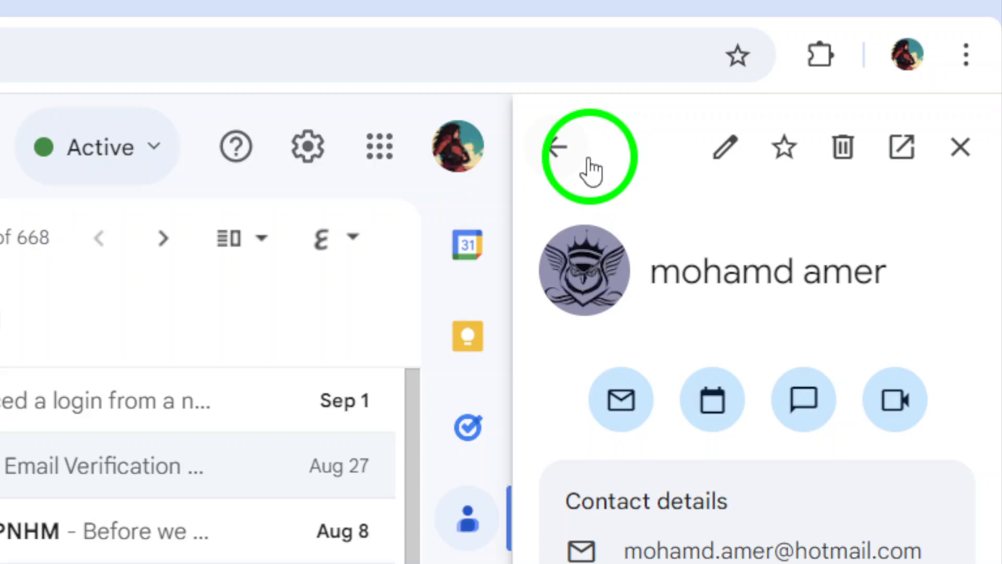
- View the contact's recent interactions, then close the Contacts panel leaving only the inbox
{"action": "left_click", "coordinate": [566, 147]}
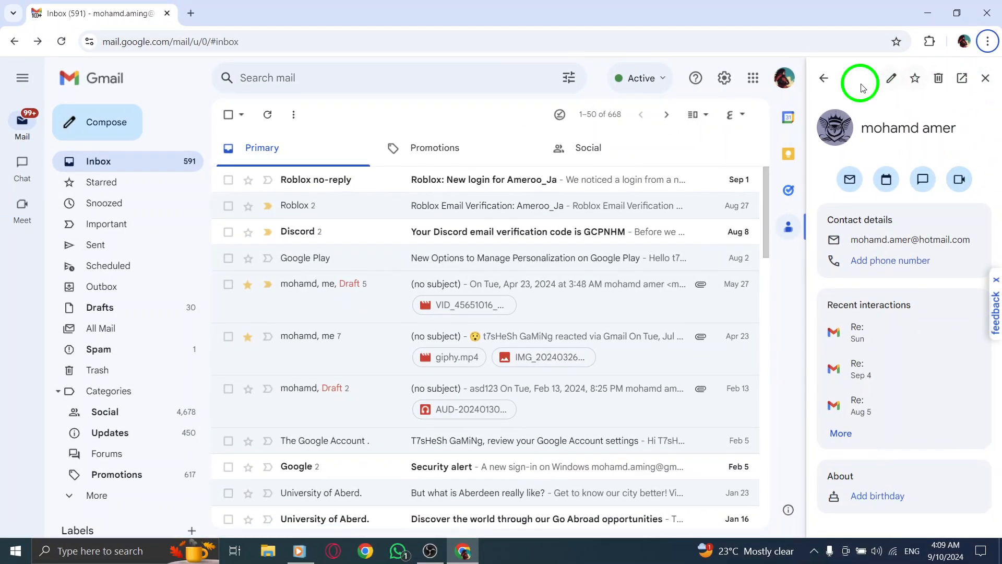
{"action": "left_click", "coordinate": [985, 78]}
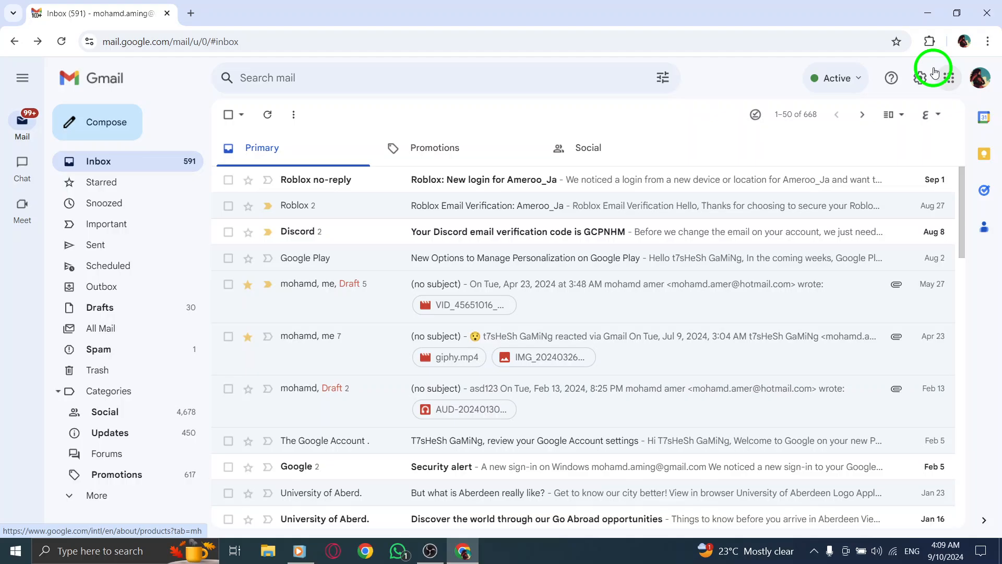